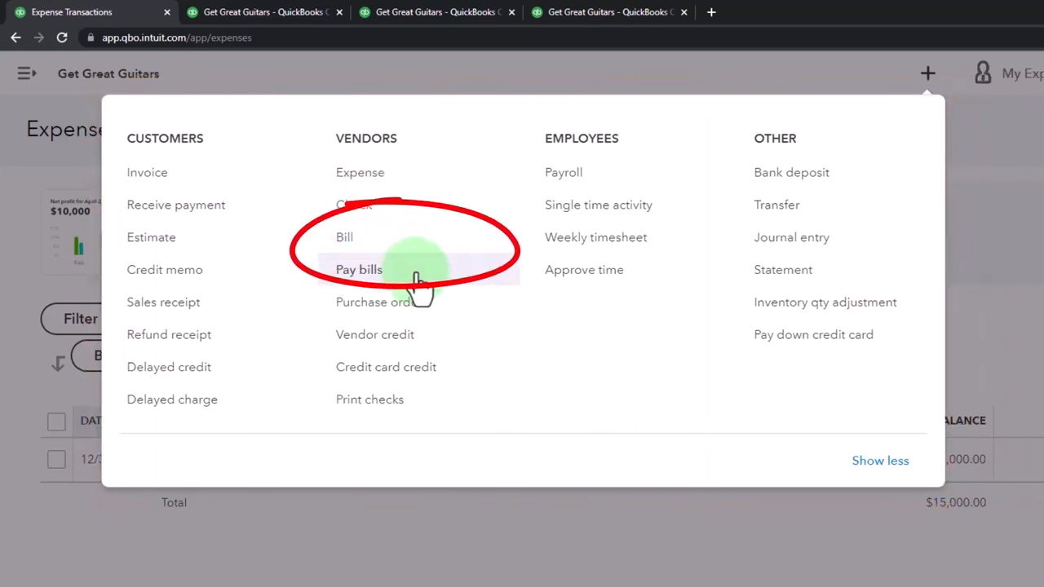
Start a new Pay bills transaction from the + New menu under Vendors
click(358, 270)
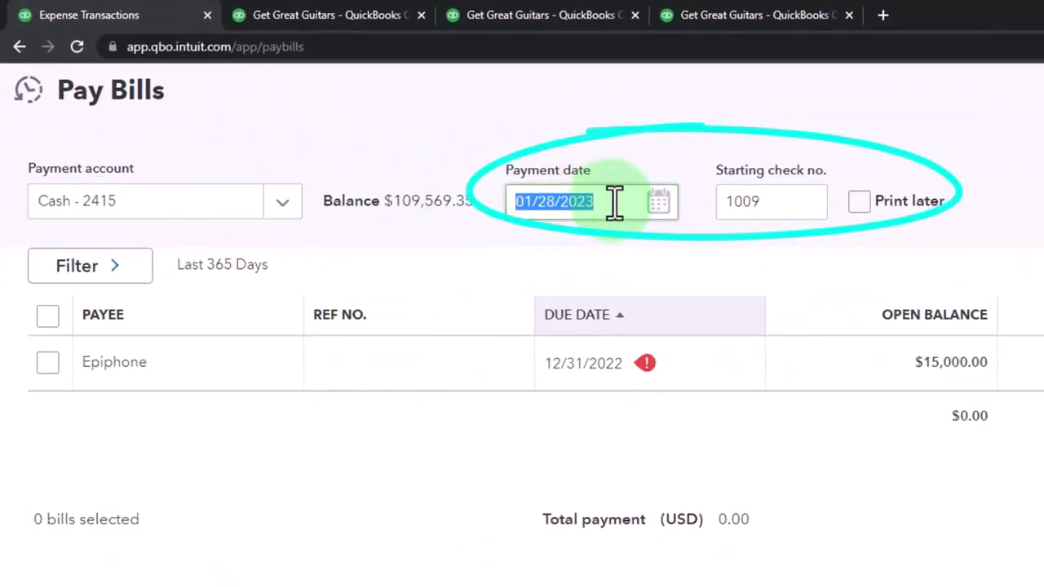
Replace the starting check number 1009 with 1011, keeping the 01/28/2023 payment date
click(770, 202)
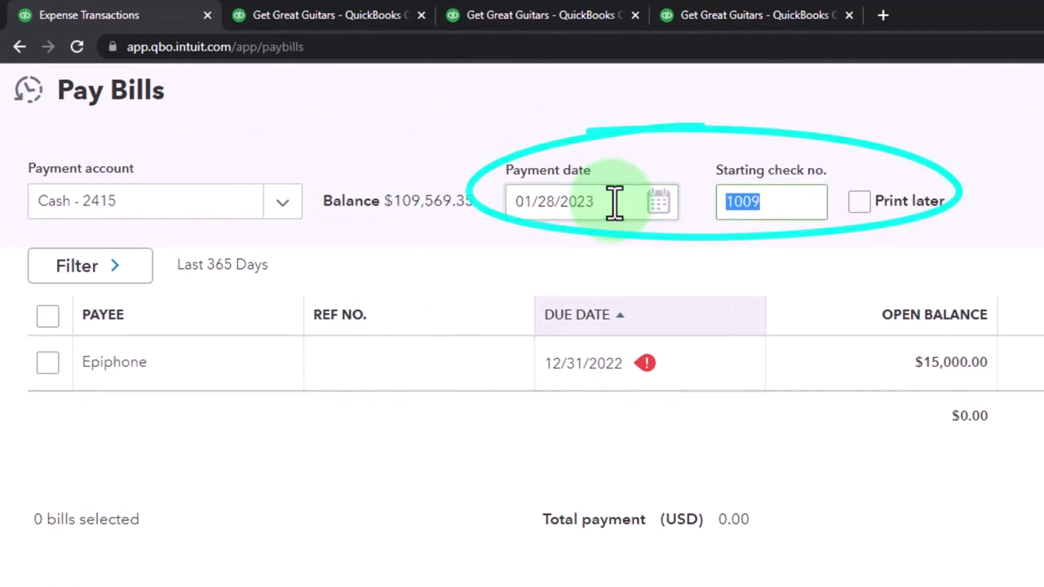
text(++)
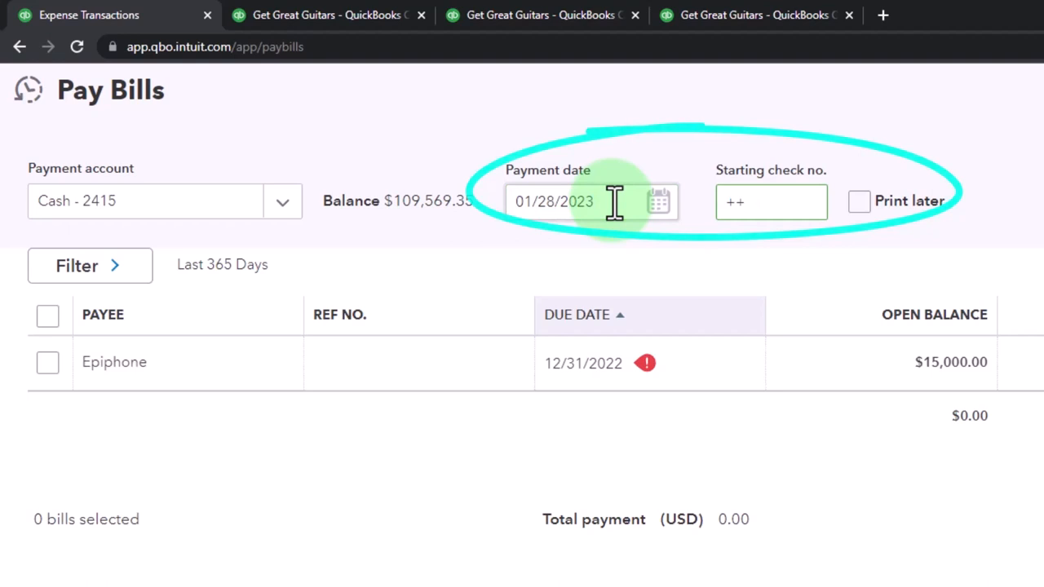
text(1)
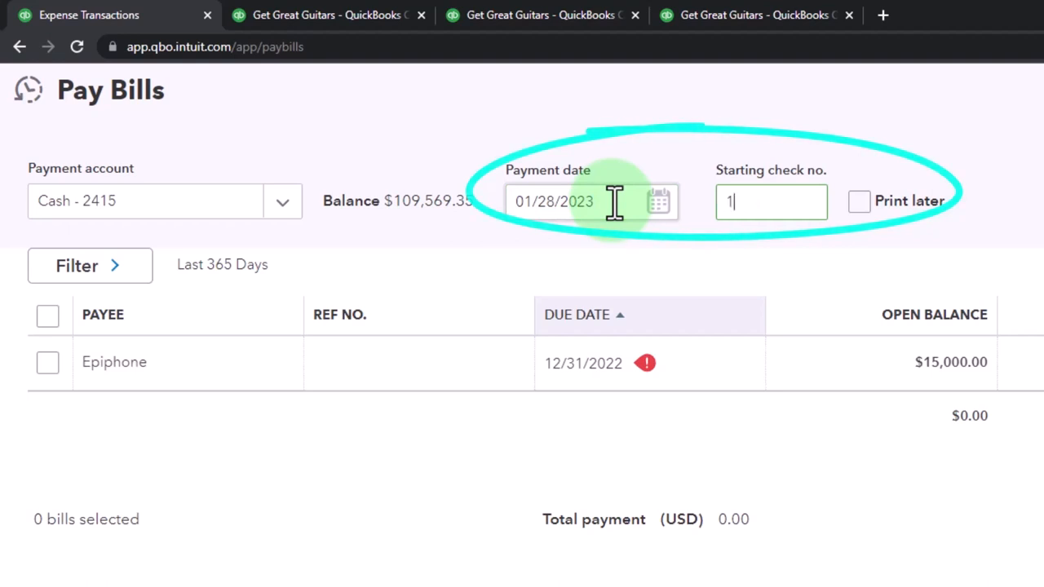
text(011)
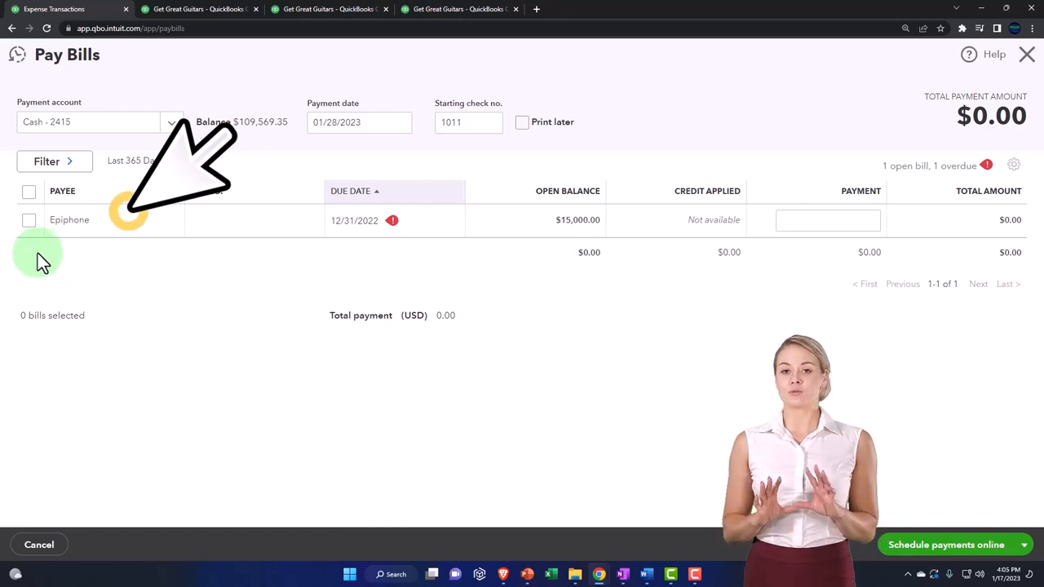
mouse_move(30, 190)
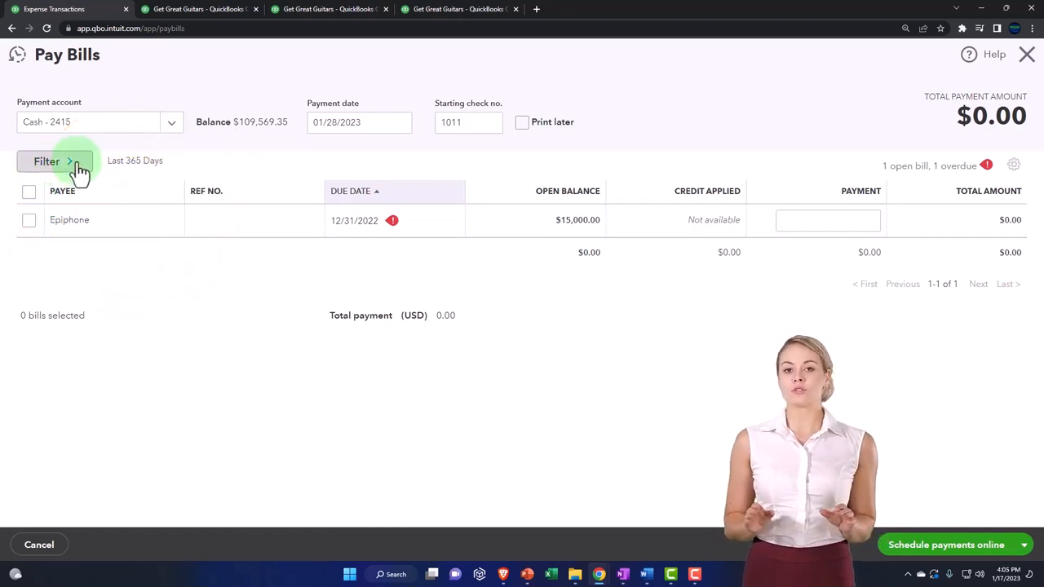
click(46, 162)
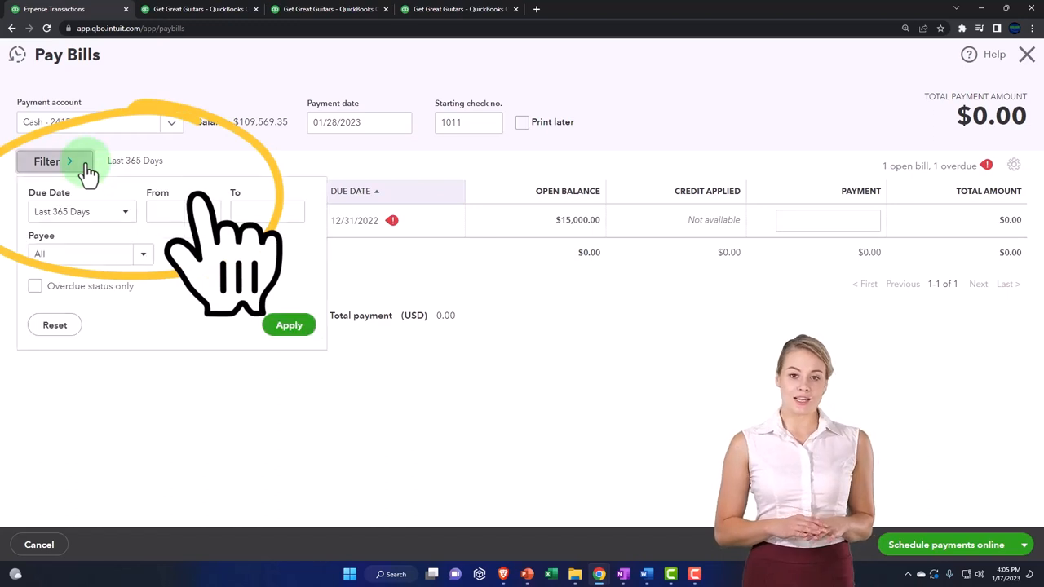
click(46, 161)
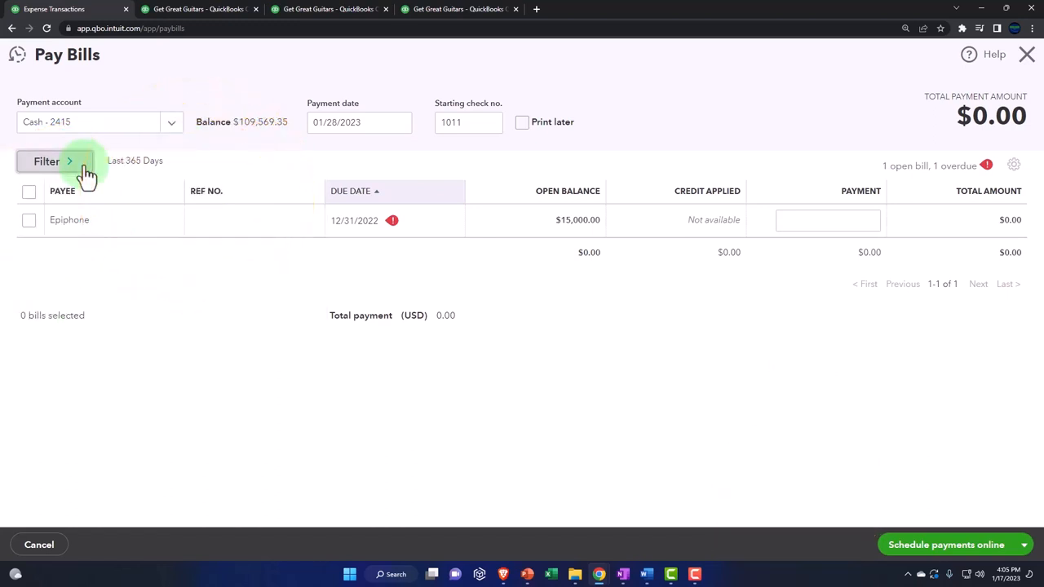
click(46, 162)
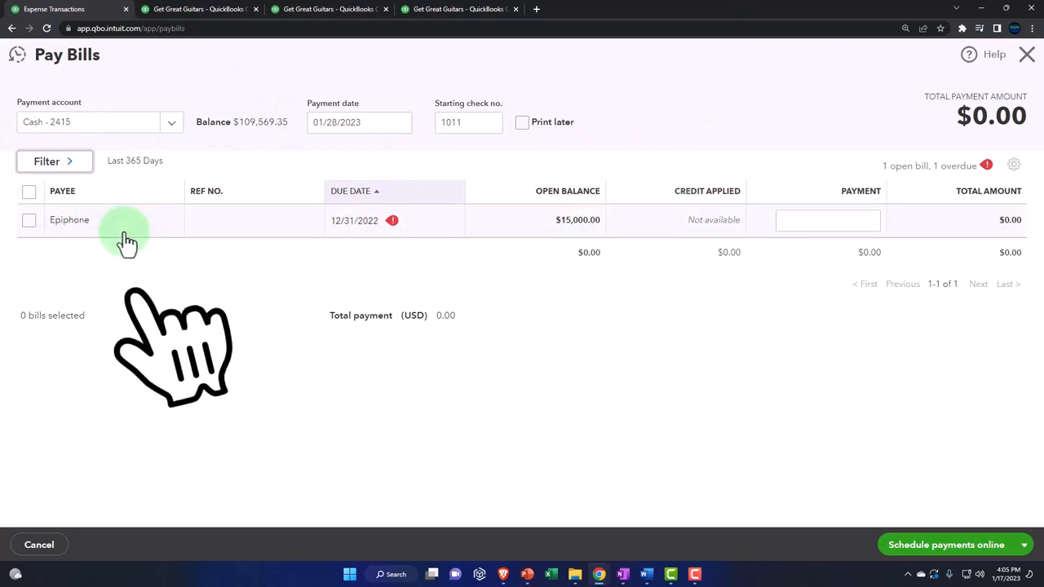
Mark the Epiphone bill for its full $15,000.00 payment and save and close
click(29, 220)
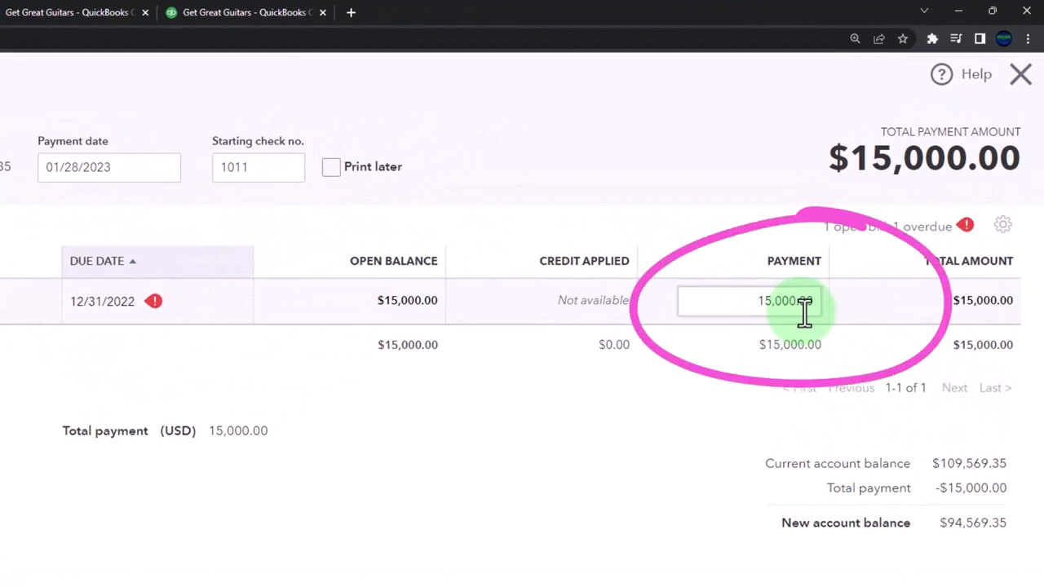
mouse_move(753, 301)
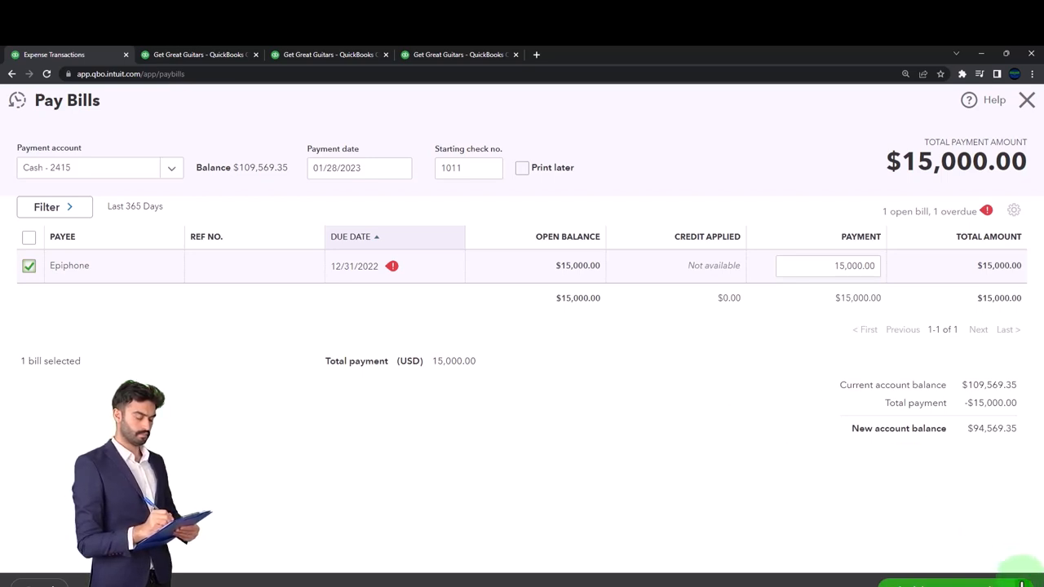
click(998, 584)
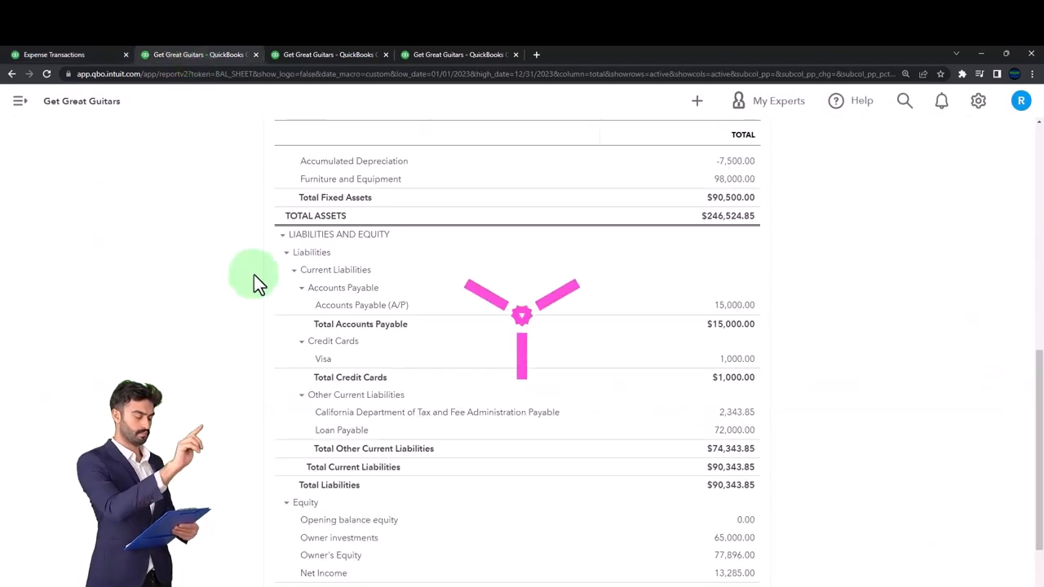
Rerun the balance sheet and drill into the $94,569.35 Cash - 2415 balance
click(623, 243)
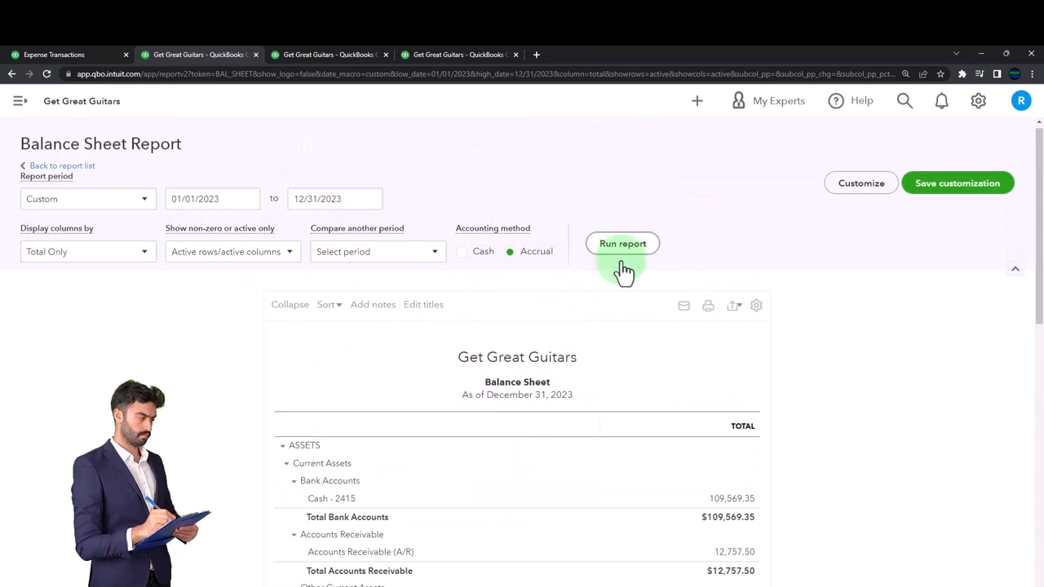
click(623, 243)
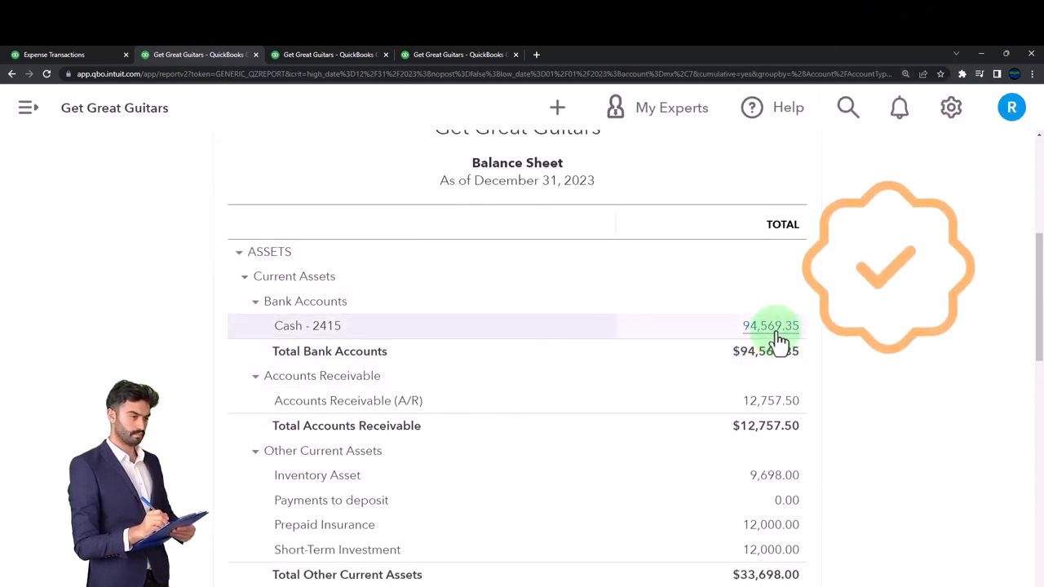
click(770, 326)
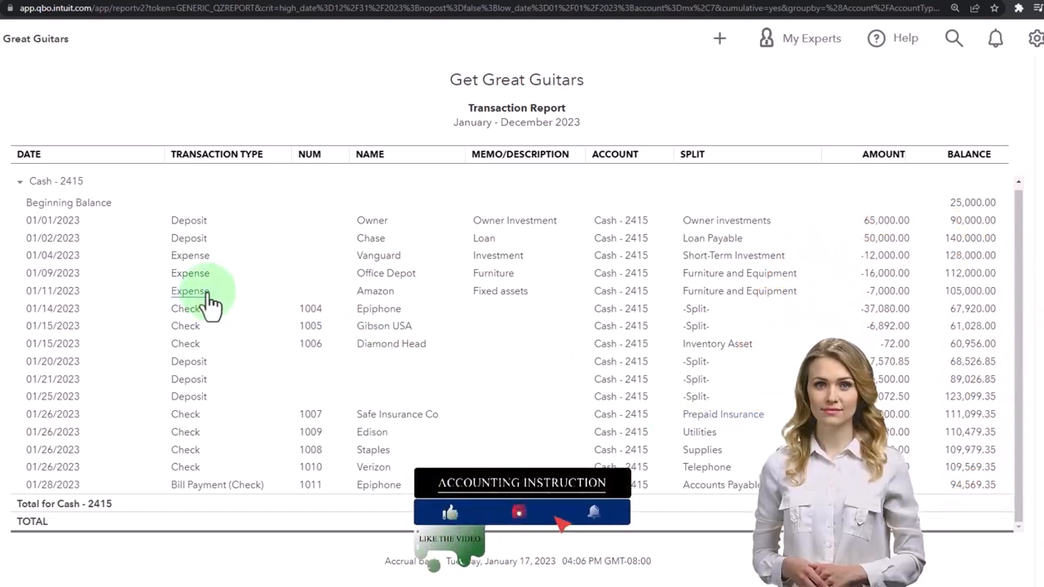
click(221, 302)
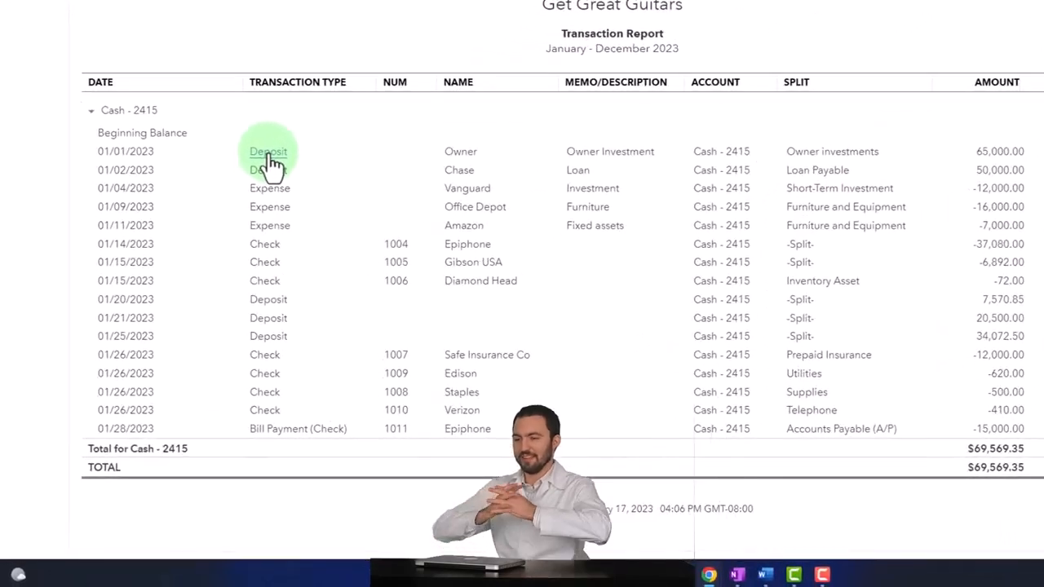
scroll(down, 3)
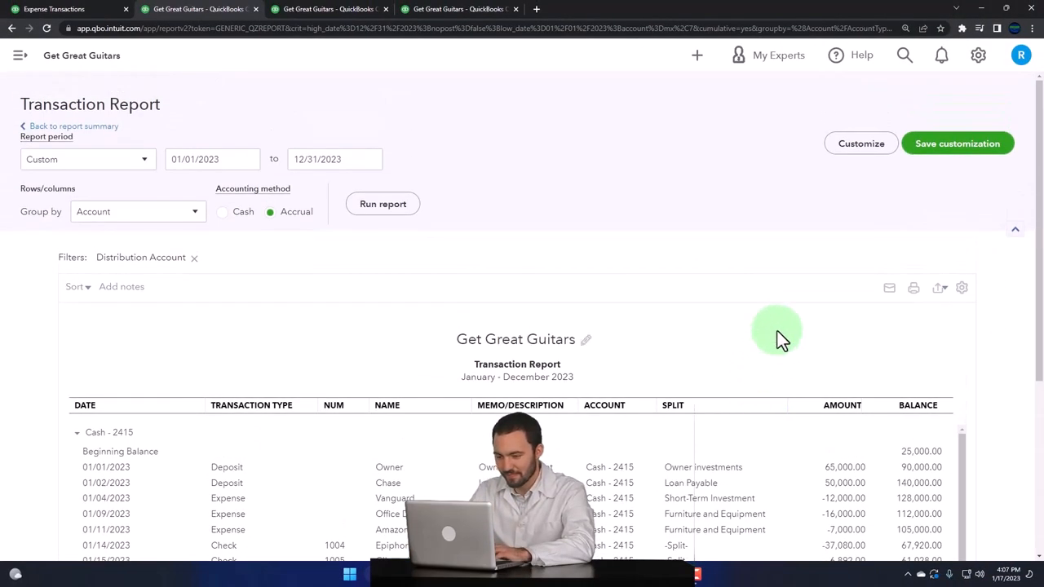
In Customize report, show the Filter settings and the Transaction Type multi-select list
click(862, 143)
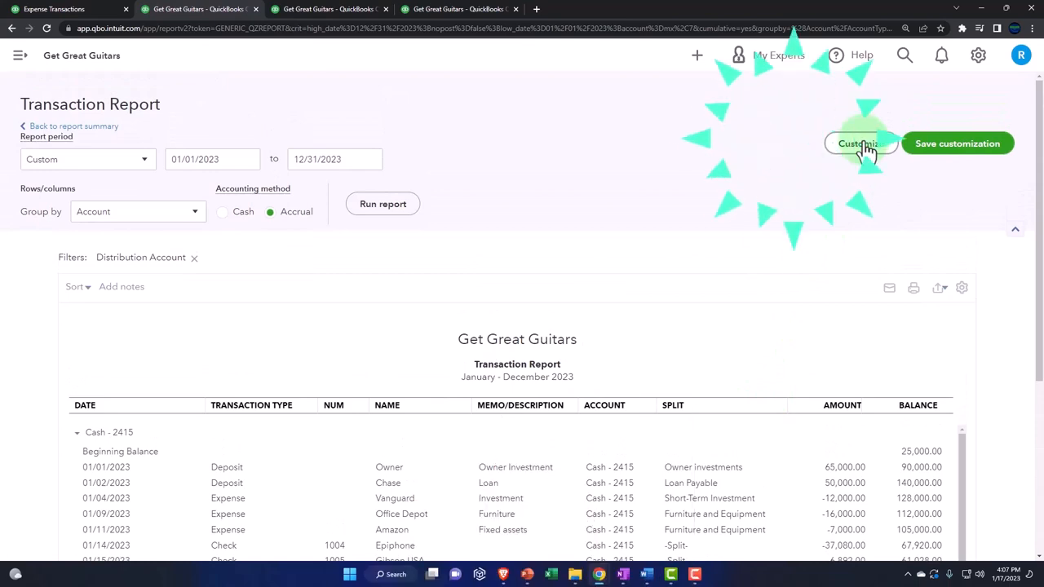
click(858, 144)
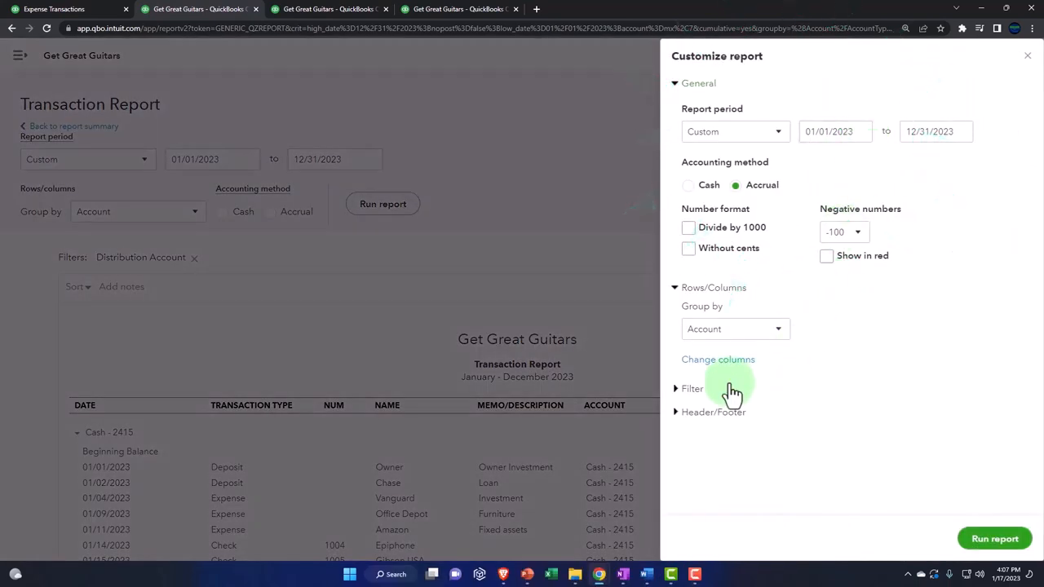
click(692, 388)
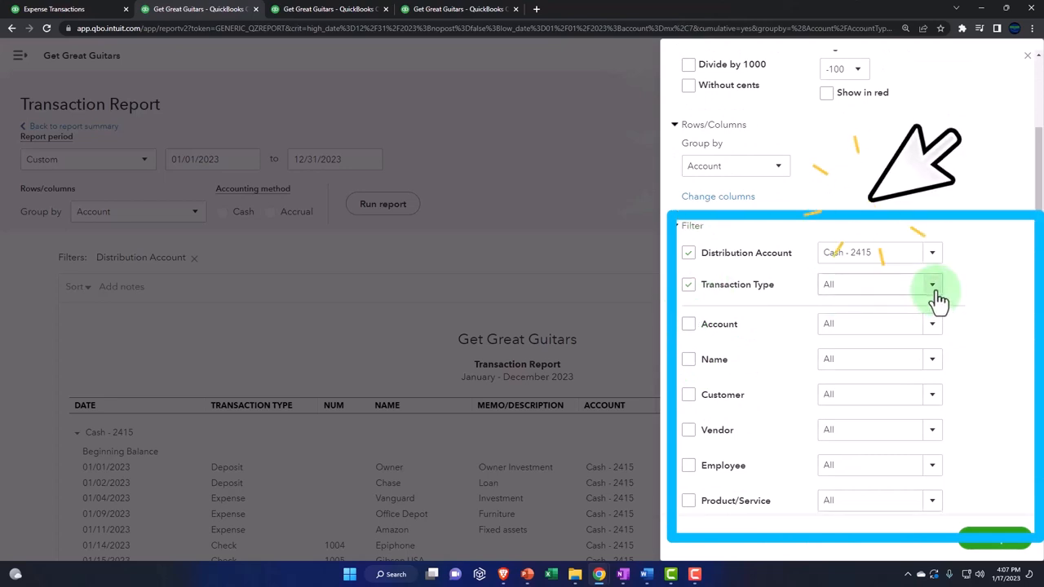
click(931, 284)
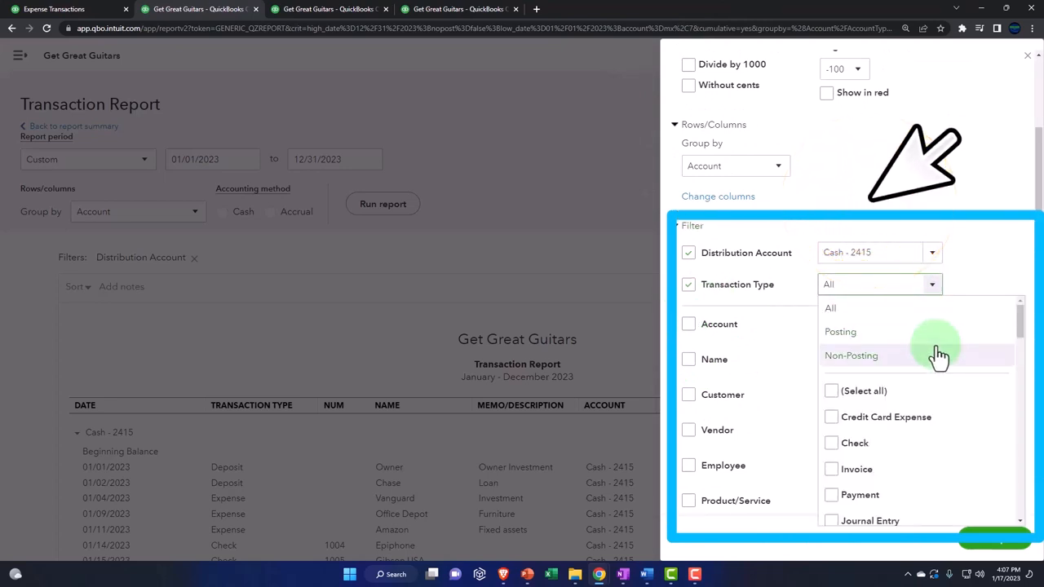
click(830, 388)
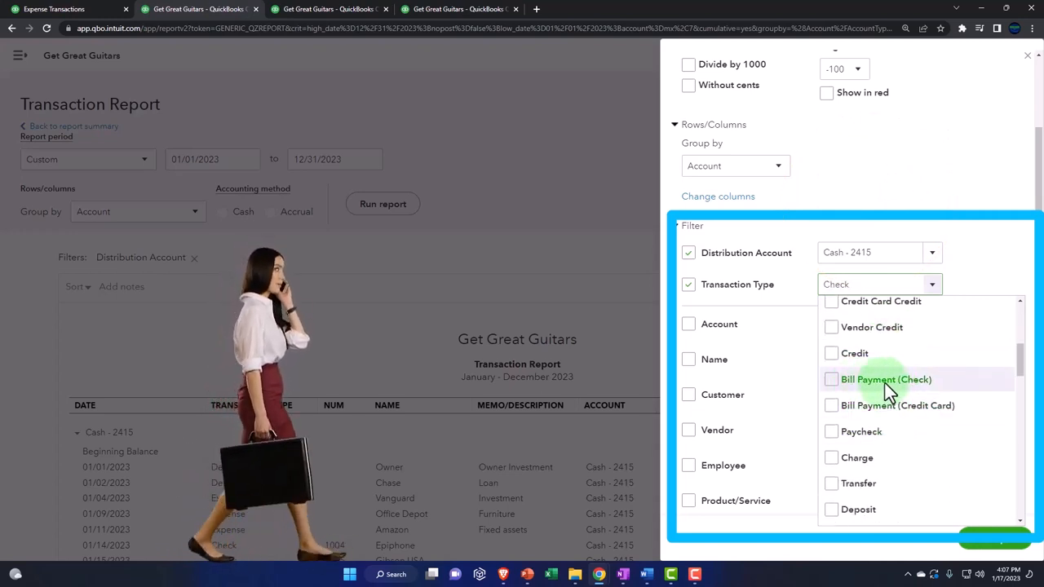
Include Bill Payment (Check) and Expense transaction types in the report filter
click(832, 379)
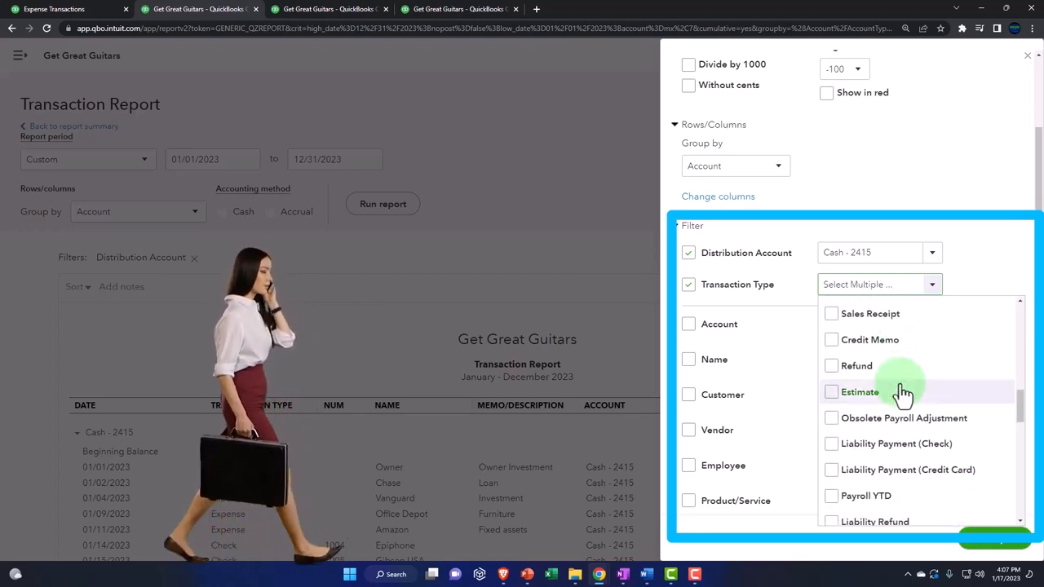
scroll(down, 3)
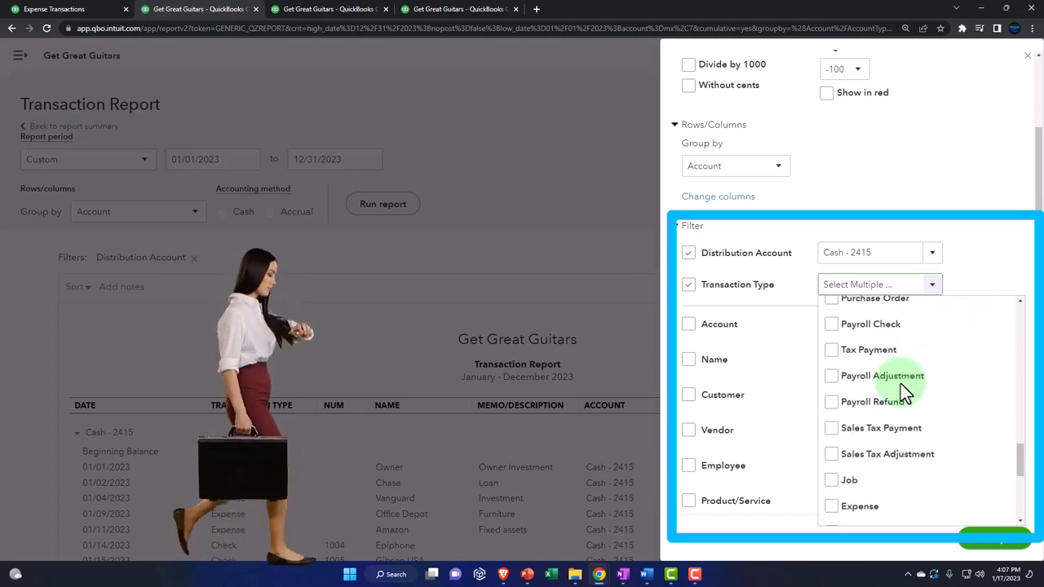
click(832, 398)
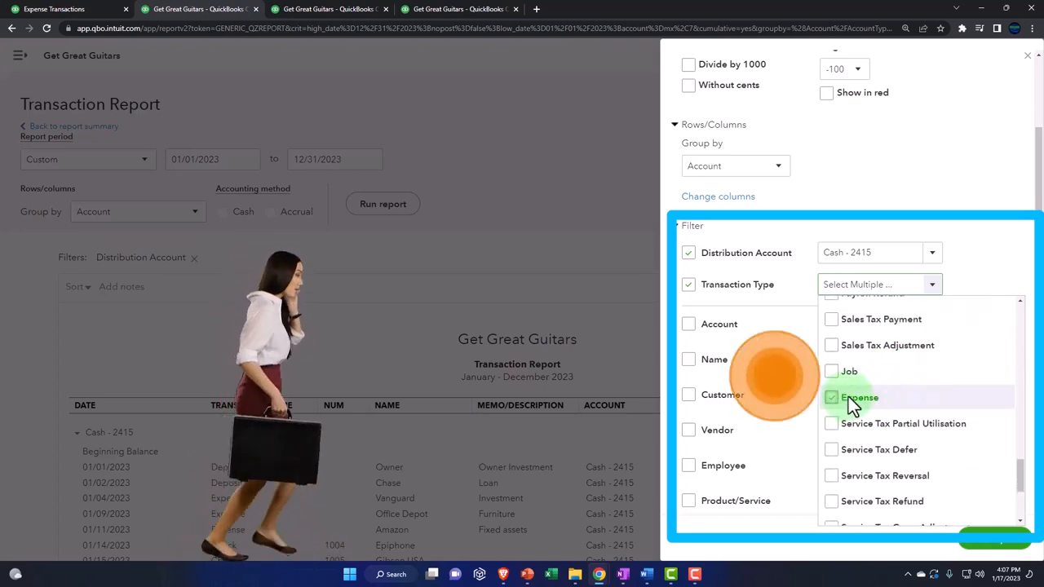
click(832, 398)
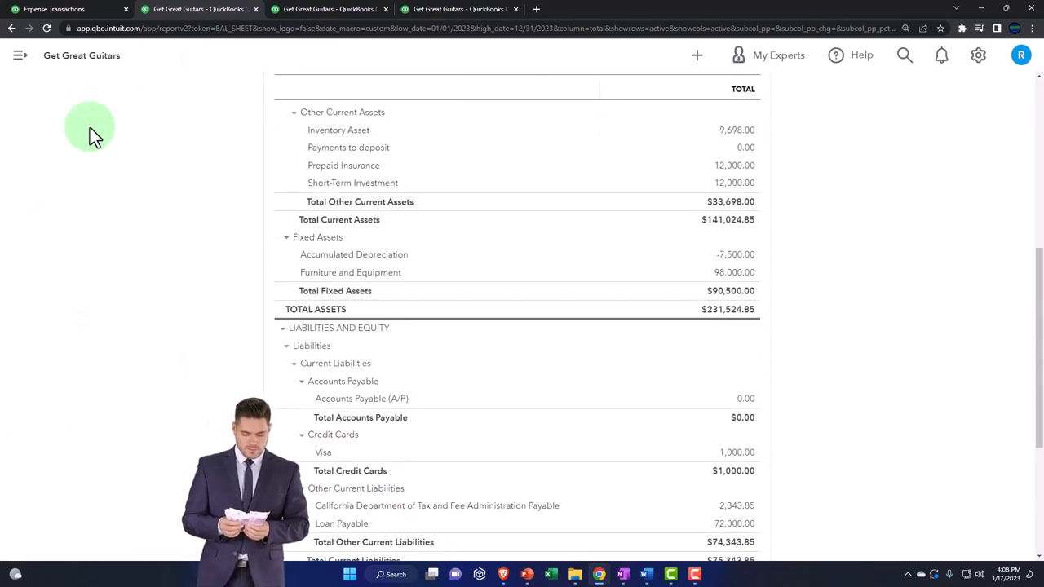
Drill from Accounts Payable into the -15,000 Epiphone Bill Payment #1011, review it and close
scroll(down, 3)
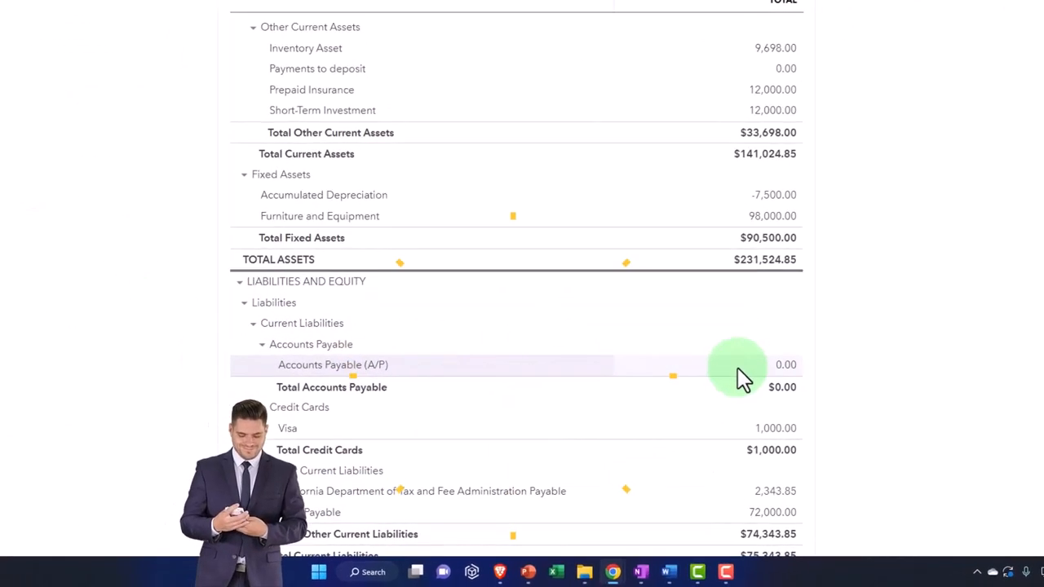
click(786, 365)
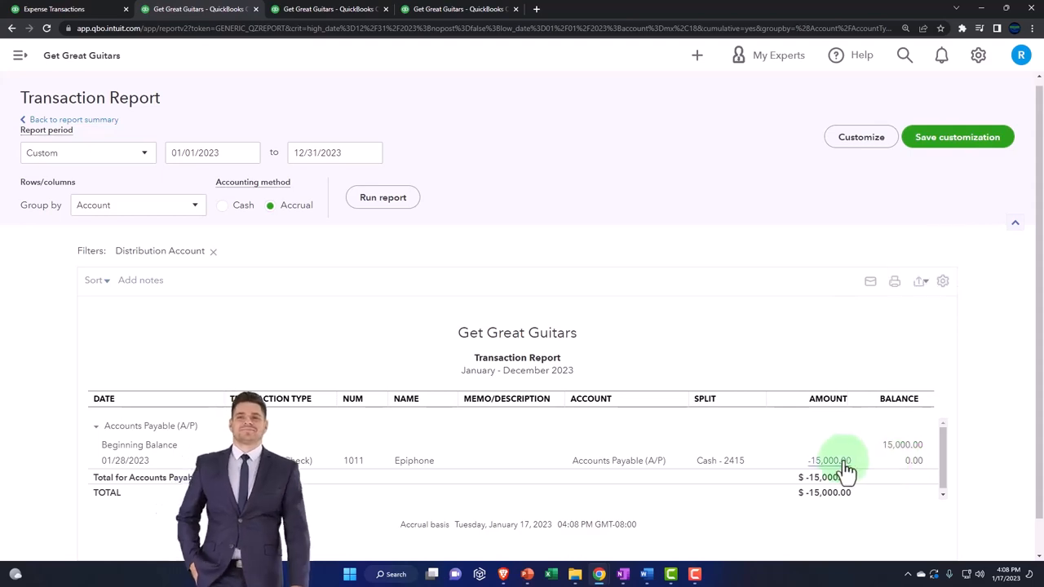
click(828, 460)
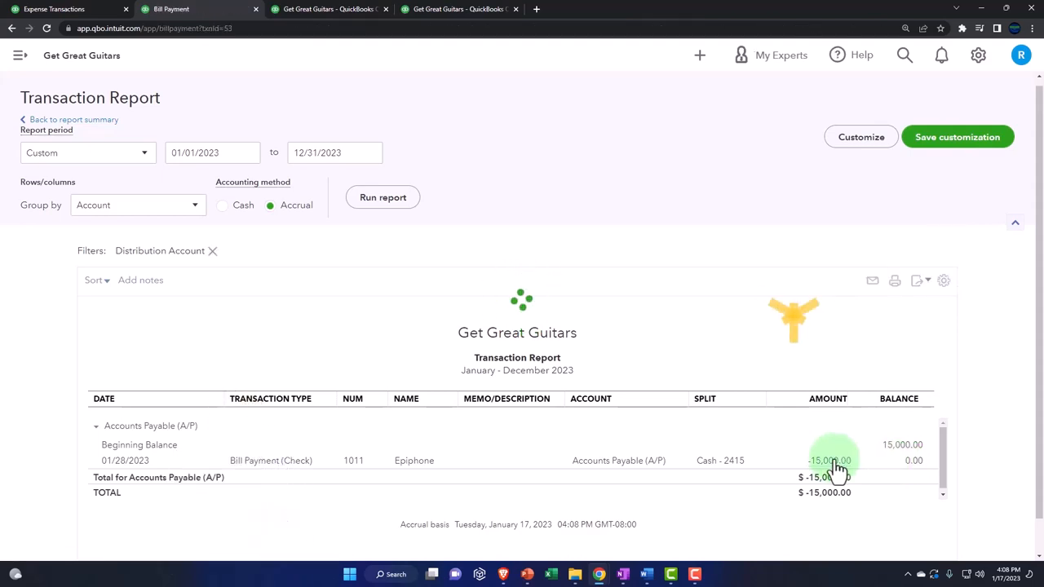
click(829, 460)
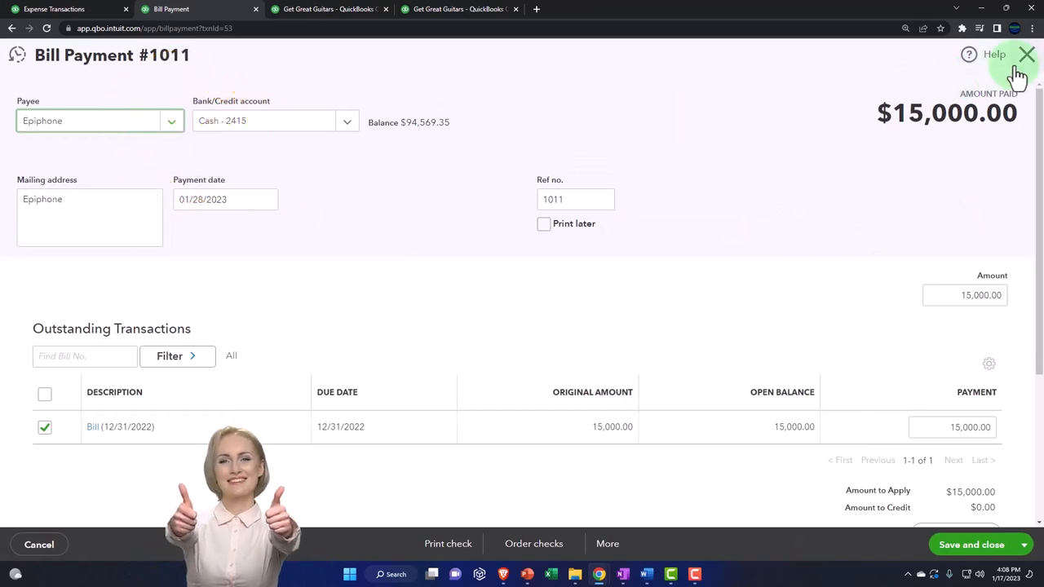
click(1027, 54)
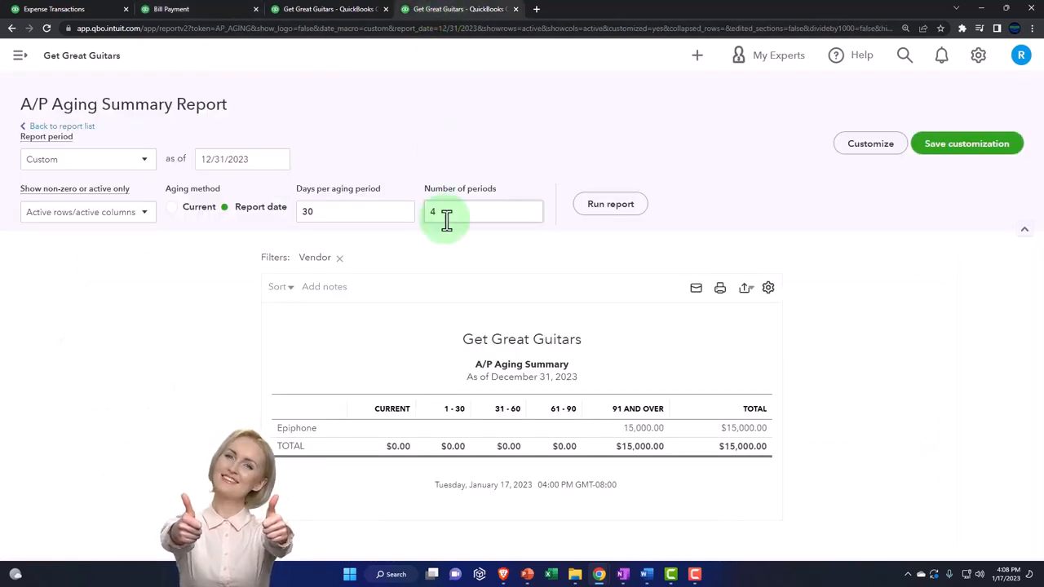
Rerun the A/P Aging Summary showing no data, then return to the Expense Transactions page
click(610, 204)
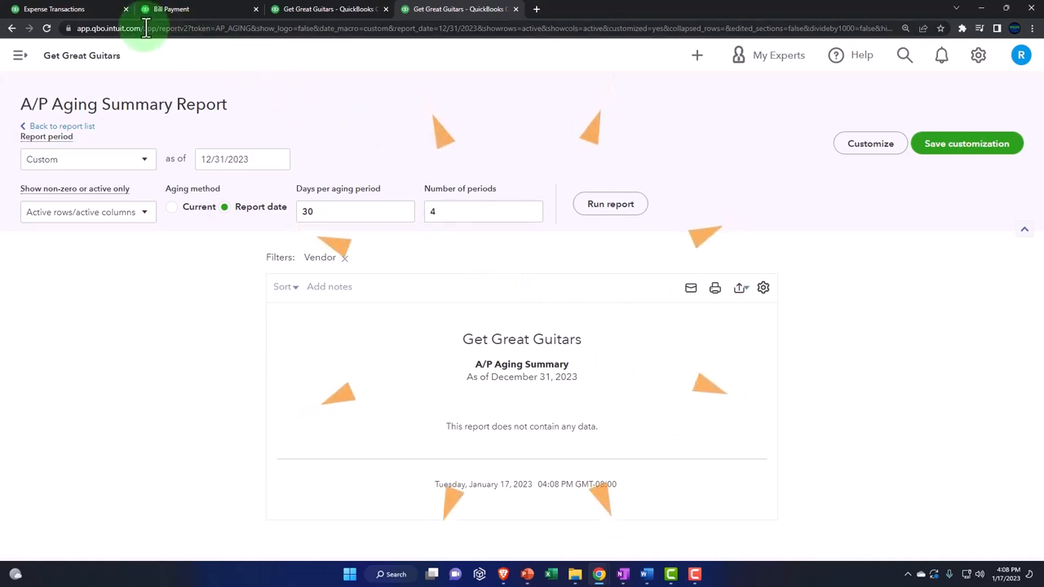
mouse_move(54, 10)
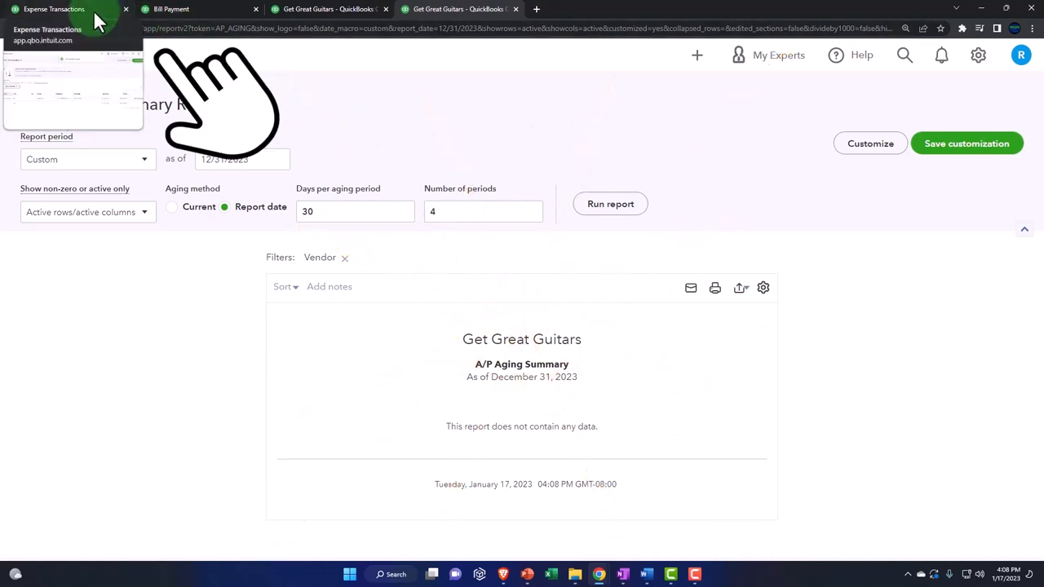
click(52, 10)
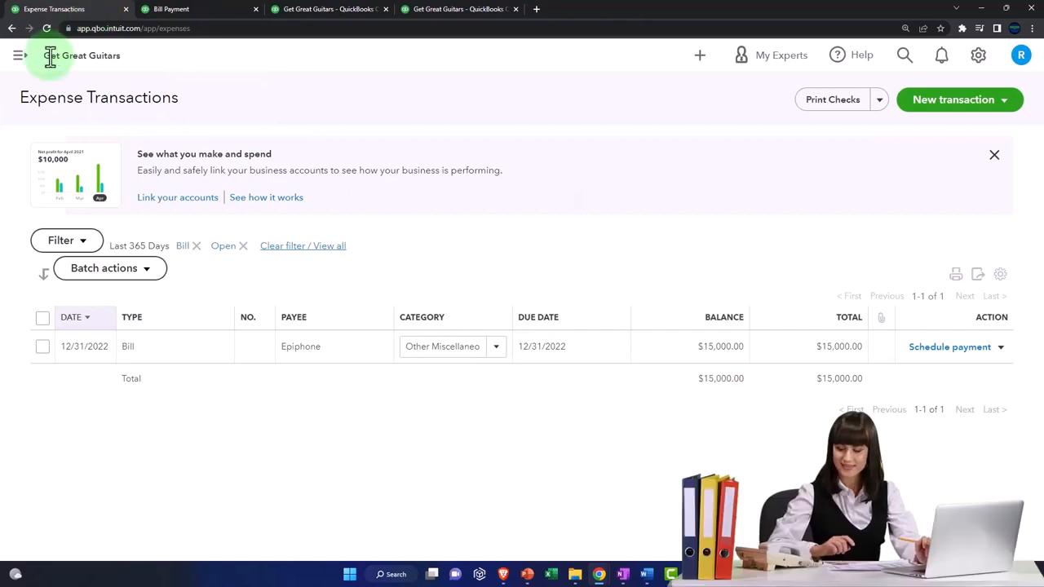
Go to Expenses > Vendors and open Epiphone's vendor record
click(20, 56)
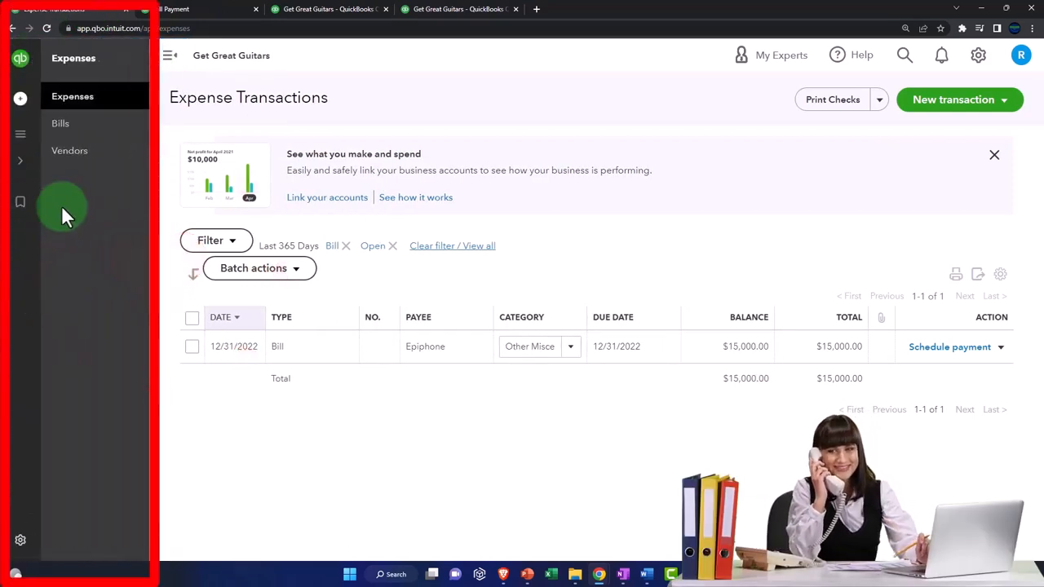
click(69, 151)
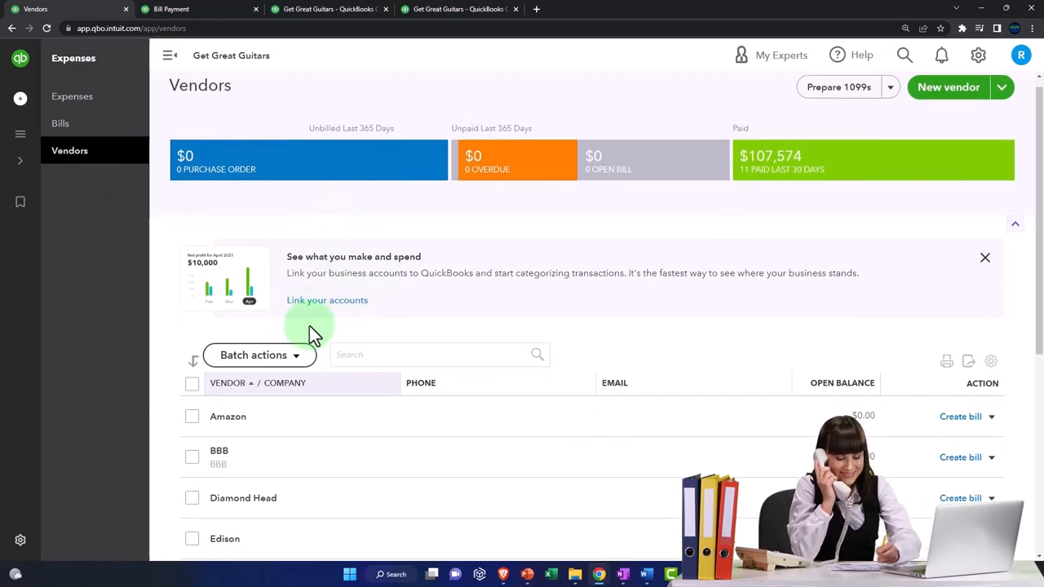
scroll(down, 3)
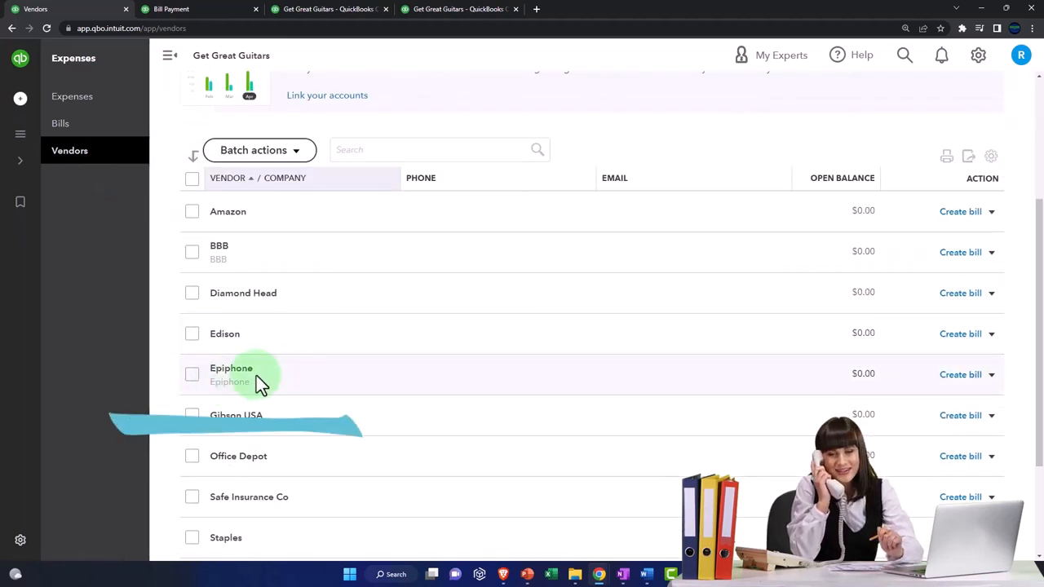
click(232, 369)
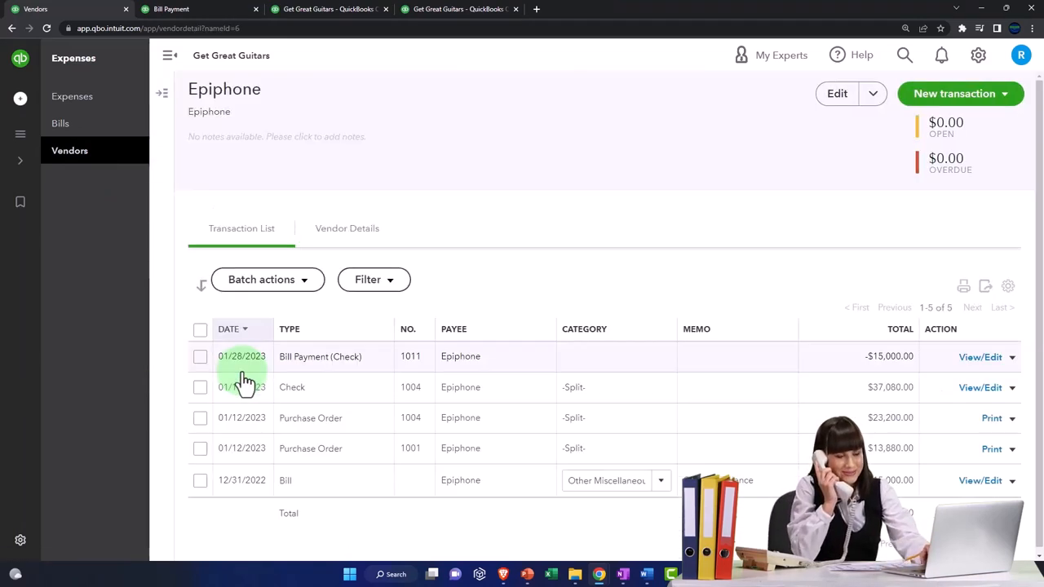
Open Epiphone's 01/28/2023 Bill Payment #1011 for $15,000 from Cash - 2415, review and close it
click(170, 56)
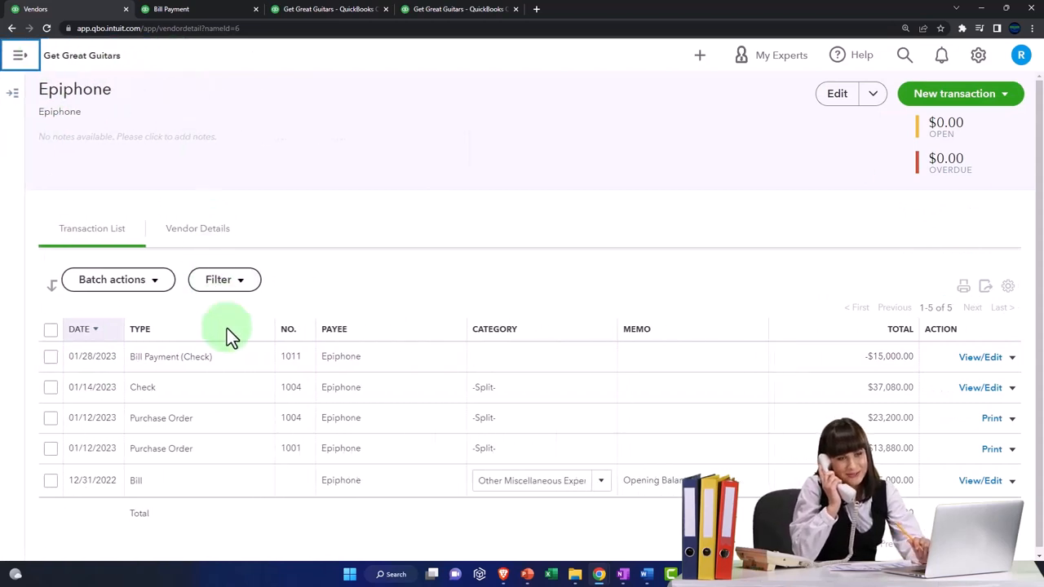
mouse_move(258, 518)
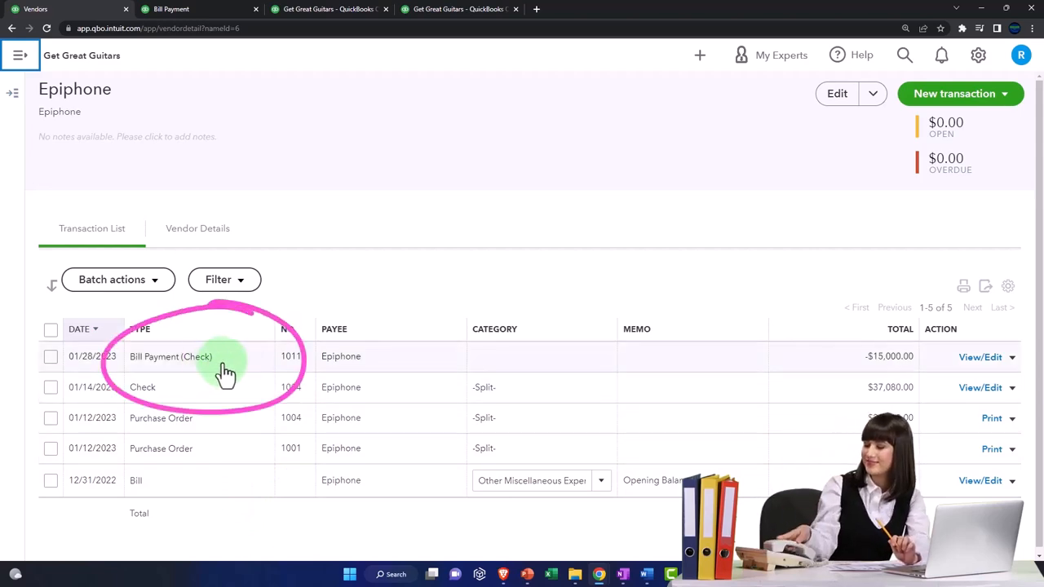
click(169, 356)
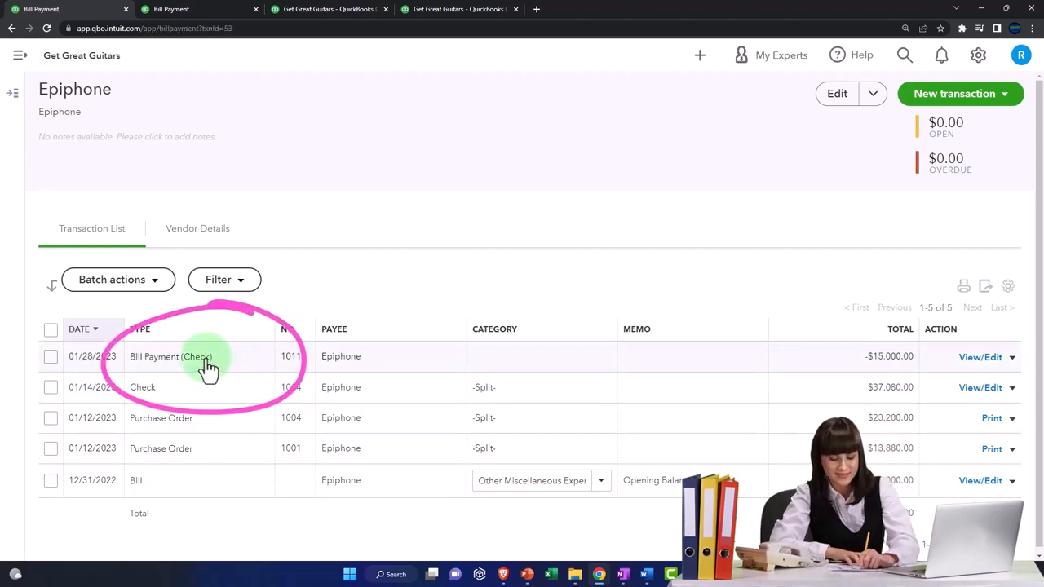
click(170, 356)
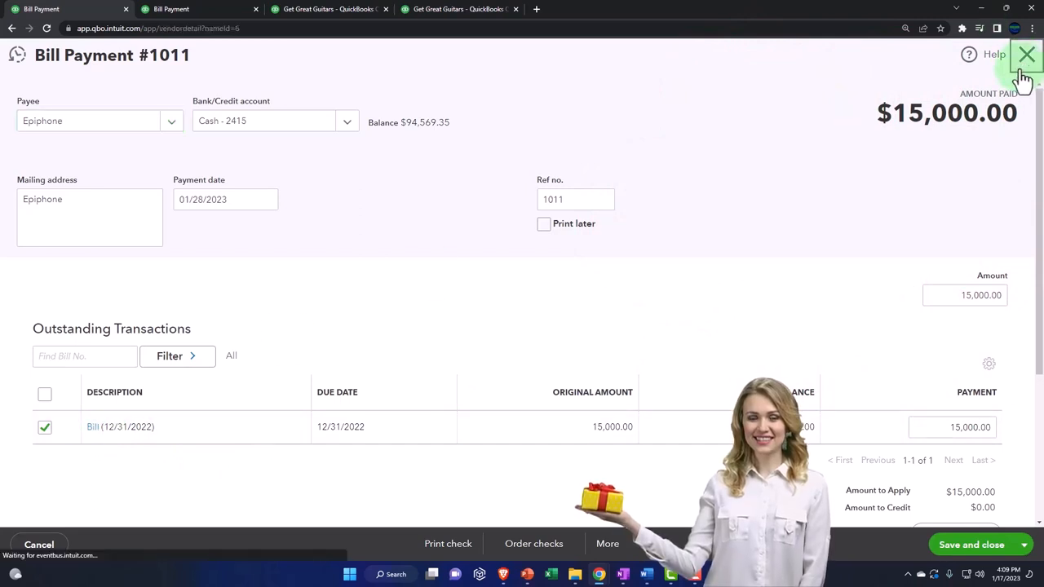
click(1027, 56)
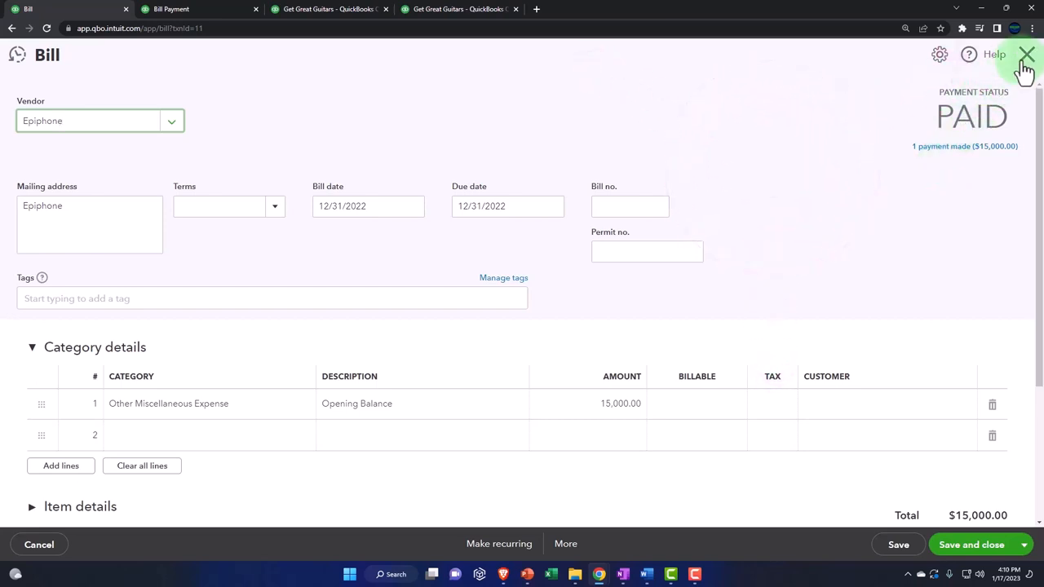
Close the 12/31/2022 $15,000 opening-balance bill marked PAID, returning to Epiphone's transactions
click(1026, 55)
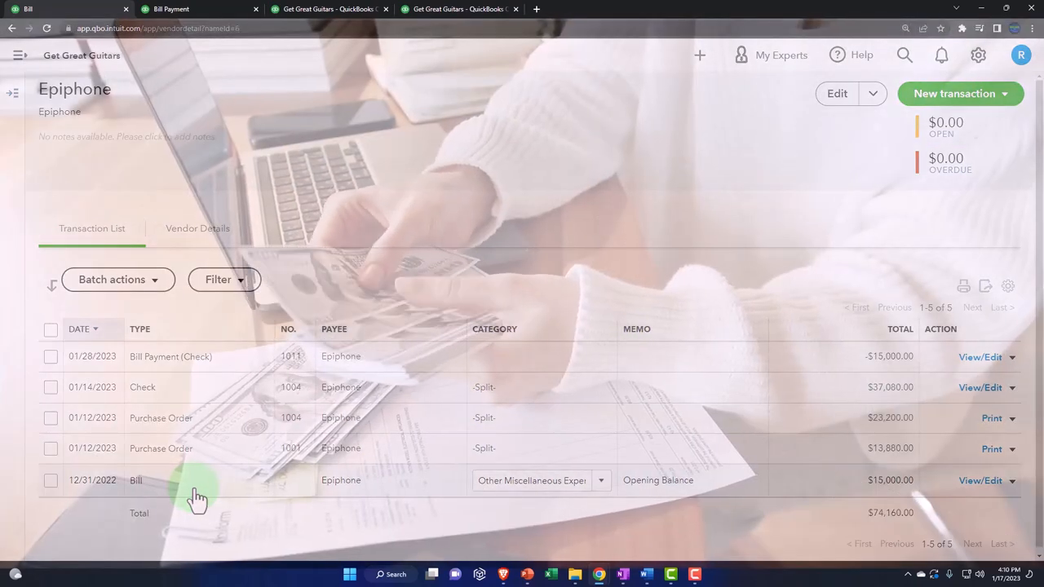
mouse_move(179, 392)
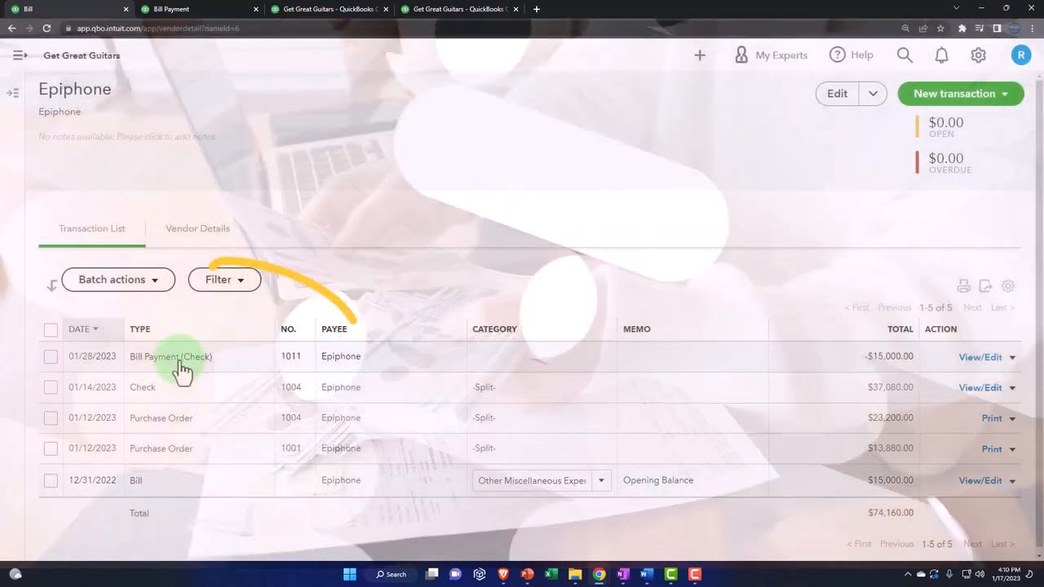
Review Bill Payment #1011 again, then return to the balance sheet showing Accounts Payable $0.00
click(170, 355)
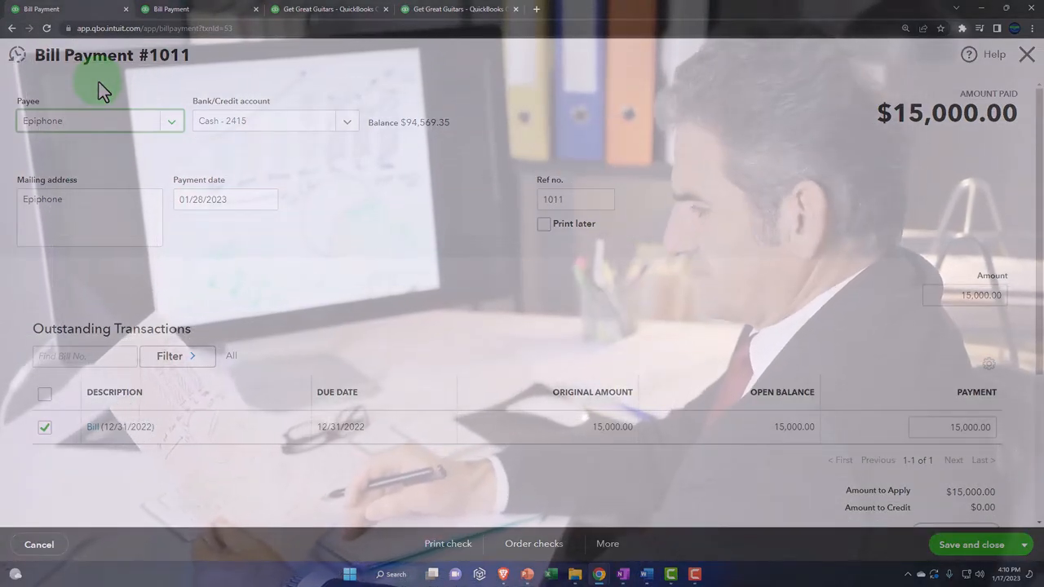
mouse_move(106, 326)
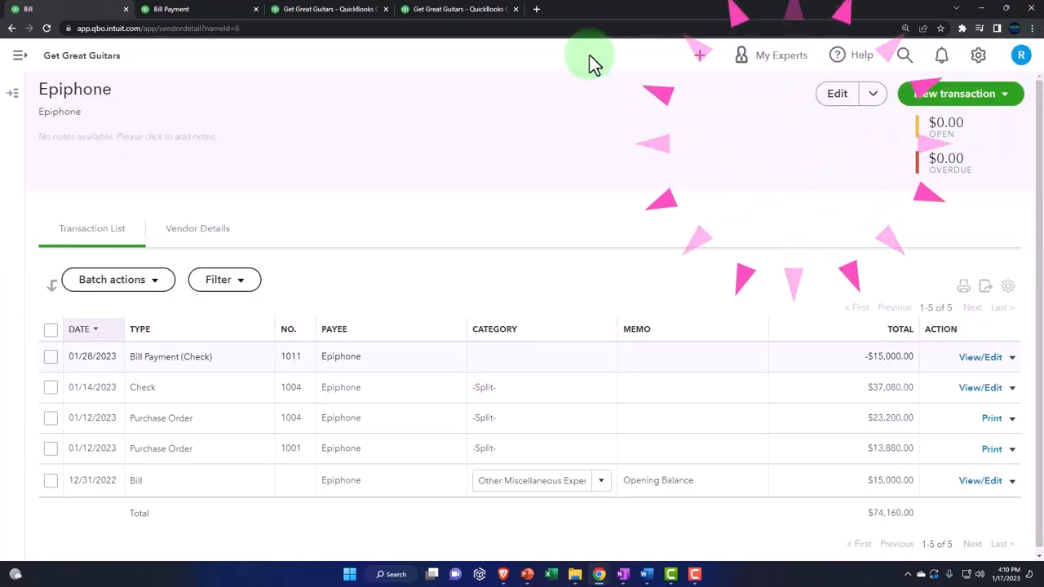
click(326, 9)
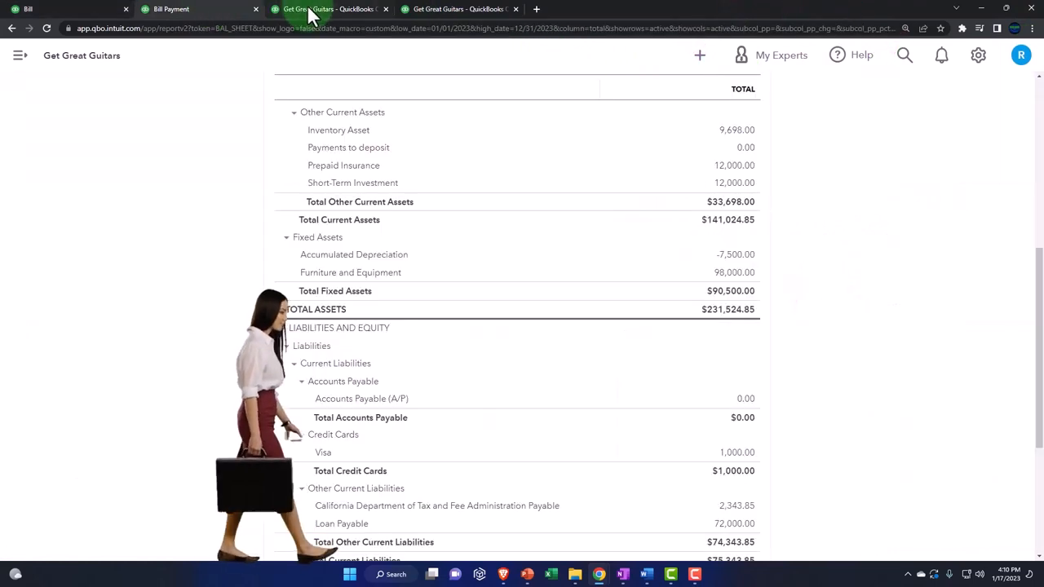